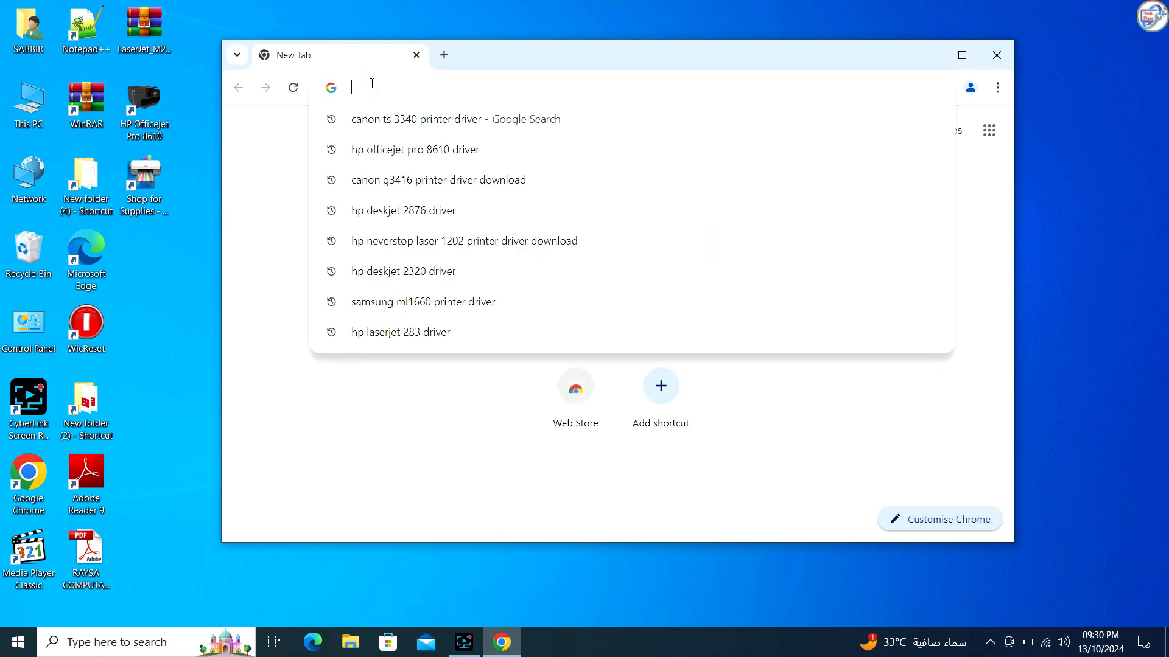
- Search Google for "pantum p2500w driver download"
text(p)
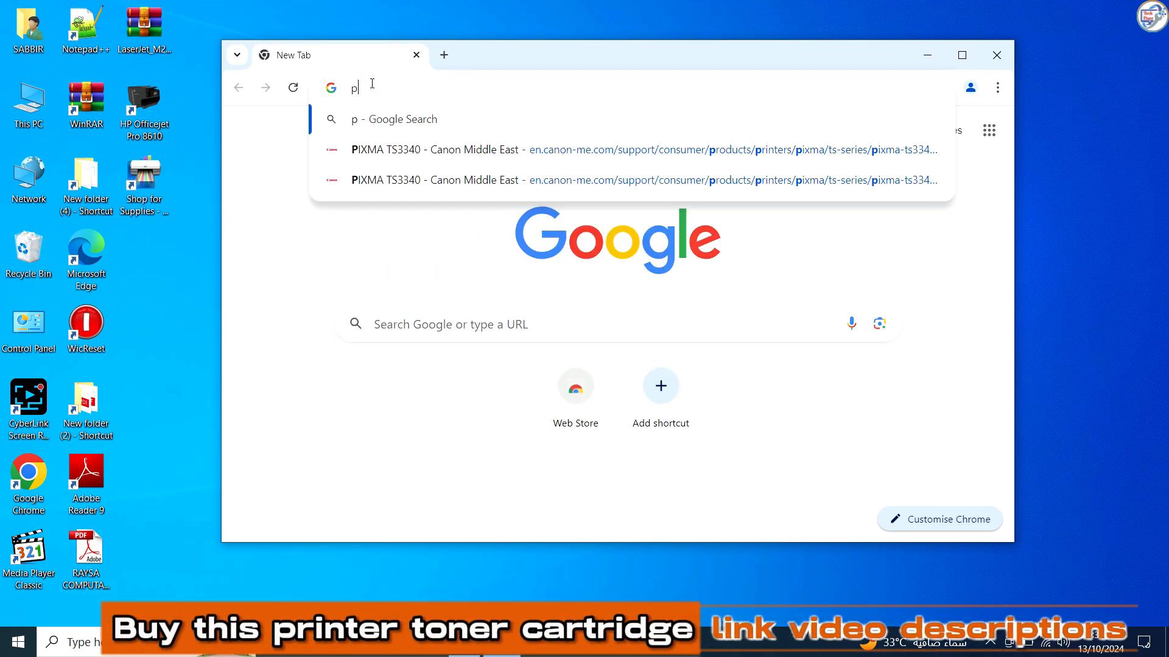
text(an)
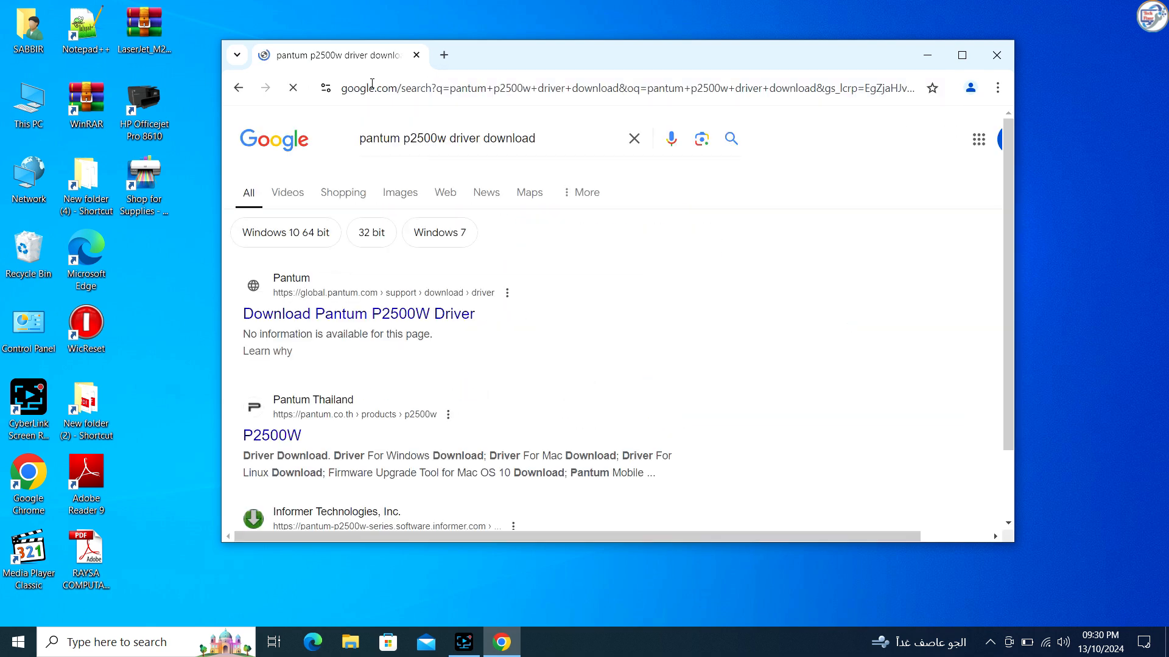
mouse_move(285, 318)
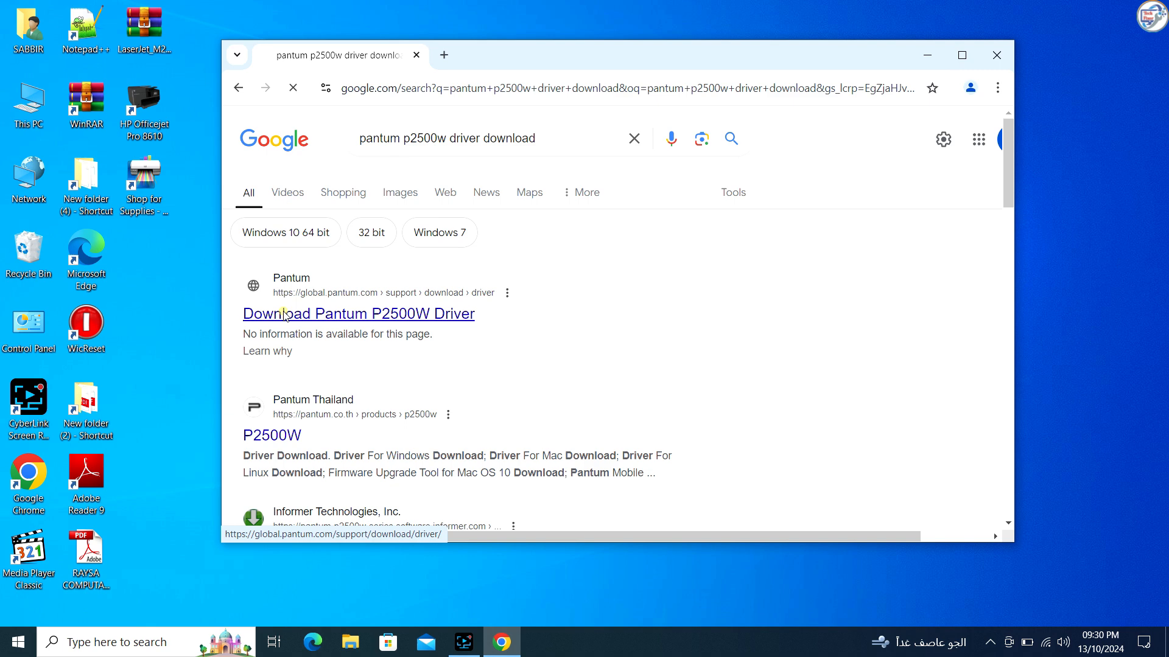
- Go to Pantum's driver download page from the results, maximised, and reach the Product Type choices
click(358, 314)
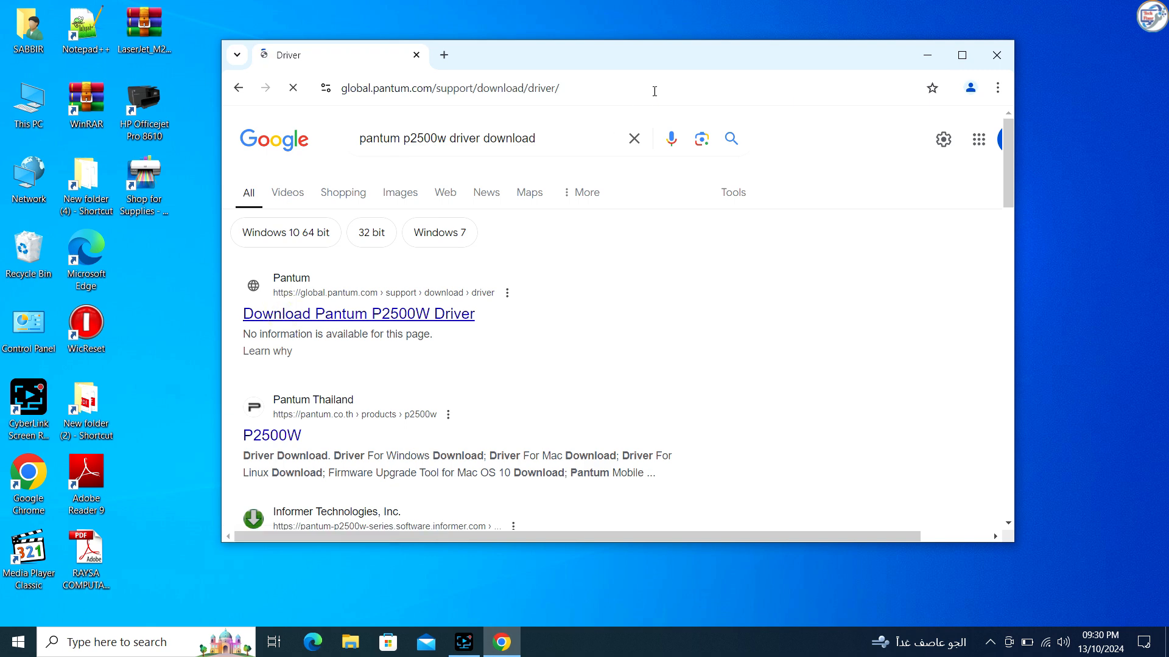
mouse_move(651, 66)
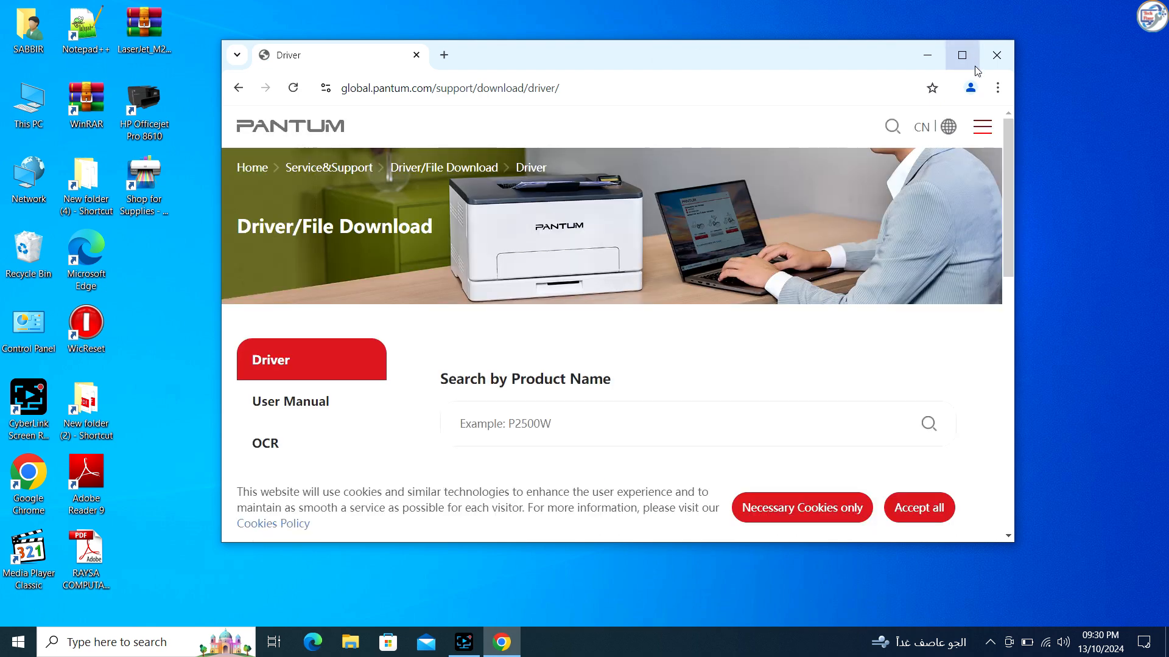
click(962, 55)
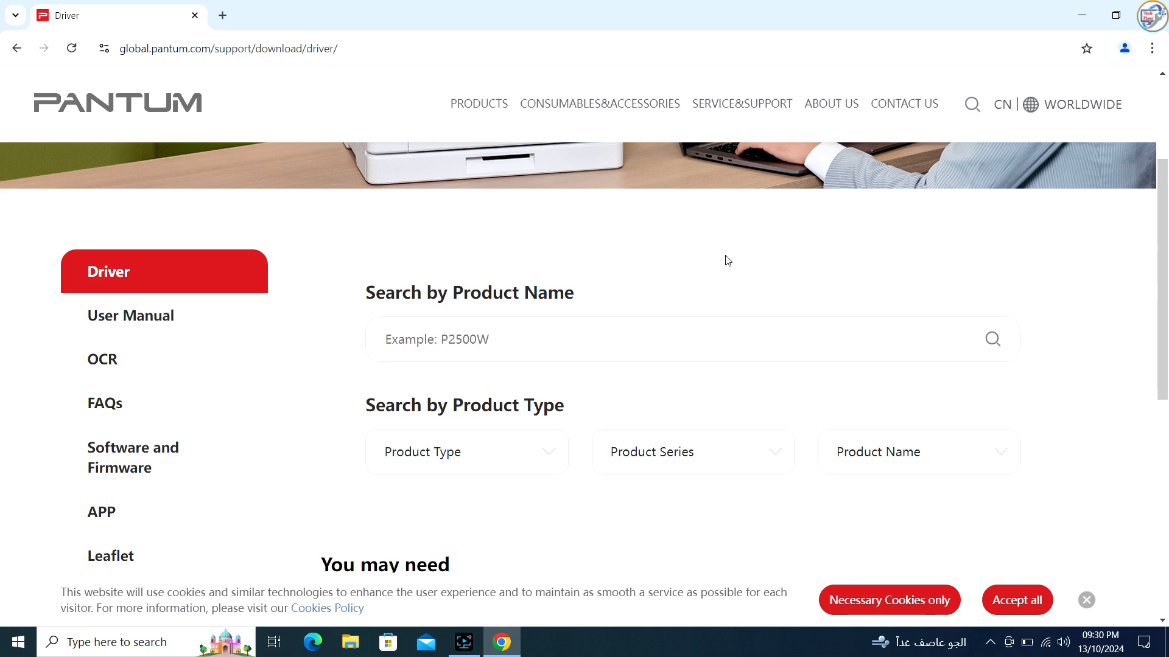
scroll(down, 3)
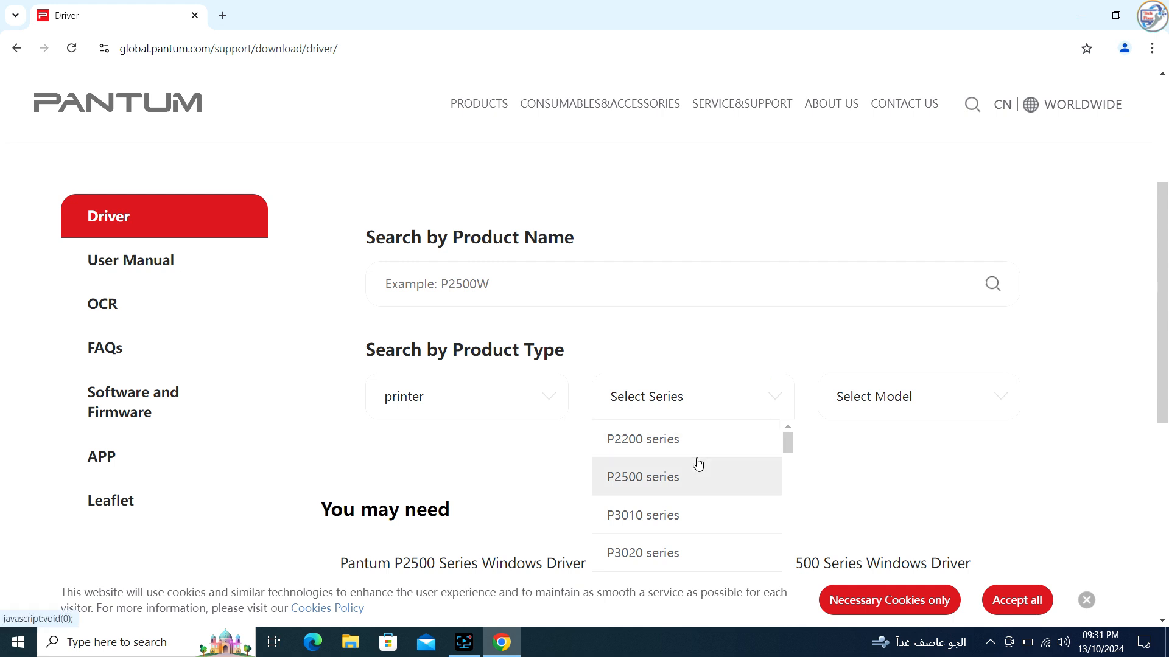
- Choose P2500 series, model P2500, and download the P2500 Series Windows Driver
click(643, 477)
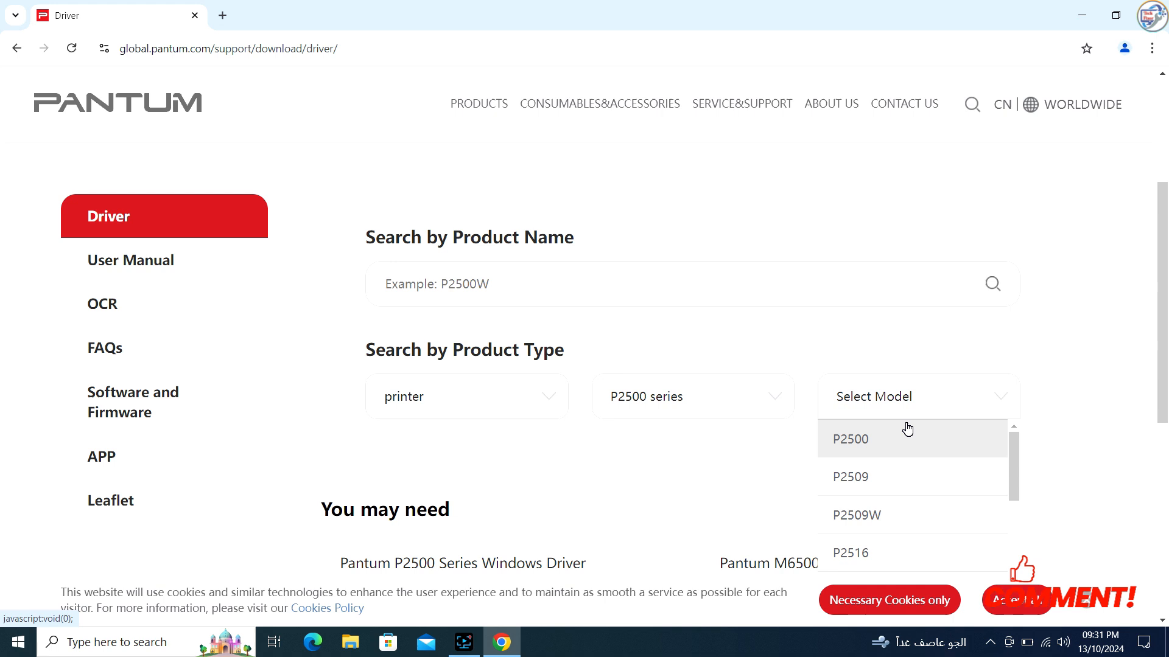
click(850, 438)
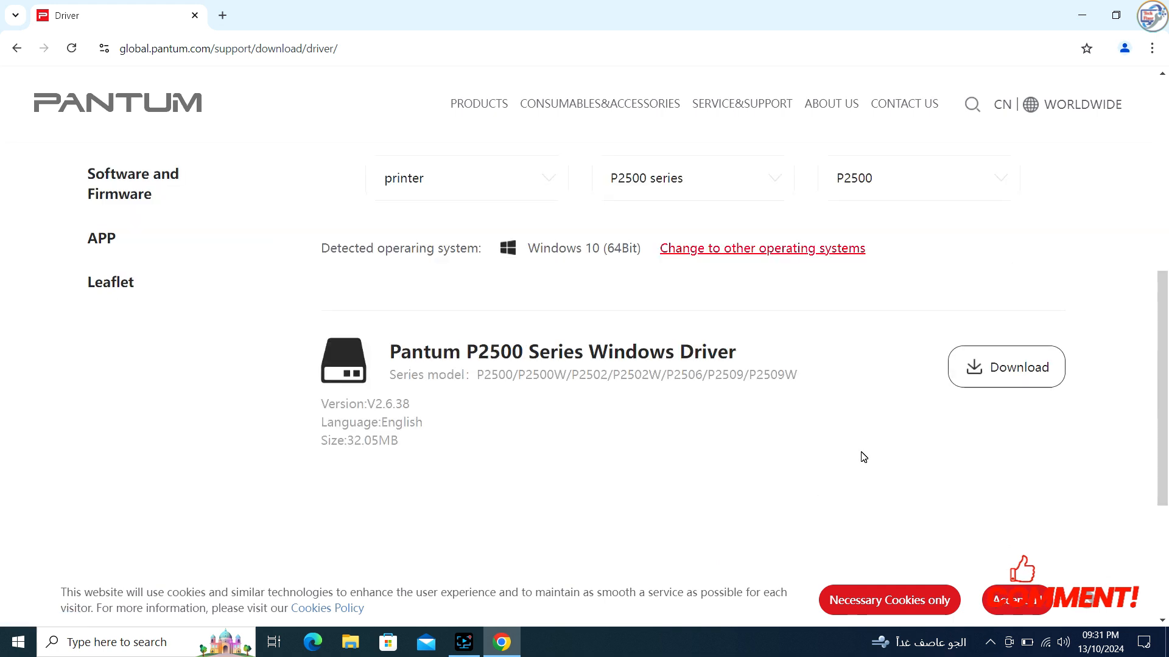
click(1006, 368)
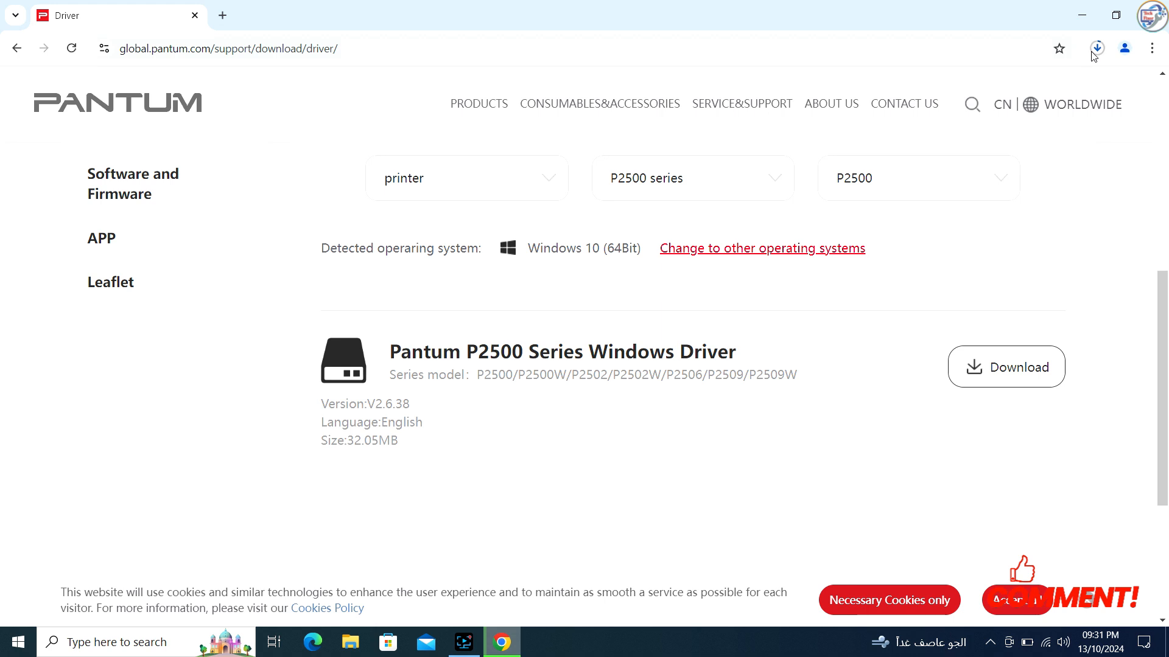
- View the full download history to find the finished Pantum driver installer
click(1096, 48)
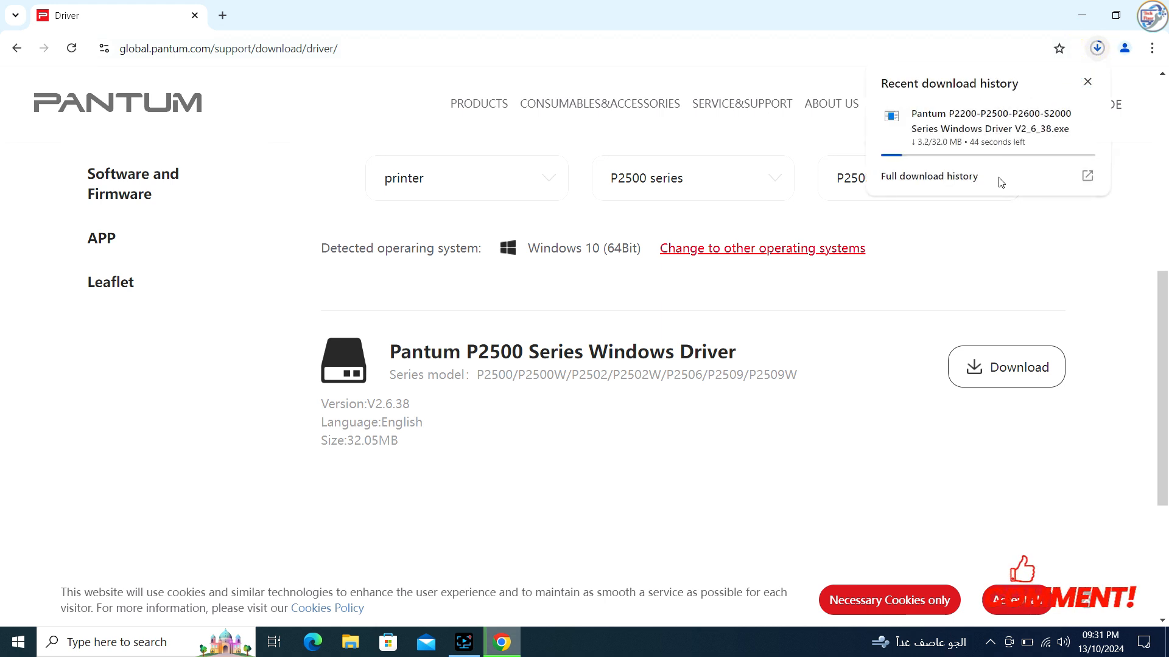
click(928, 175)
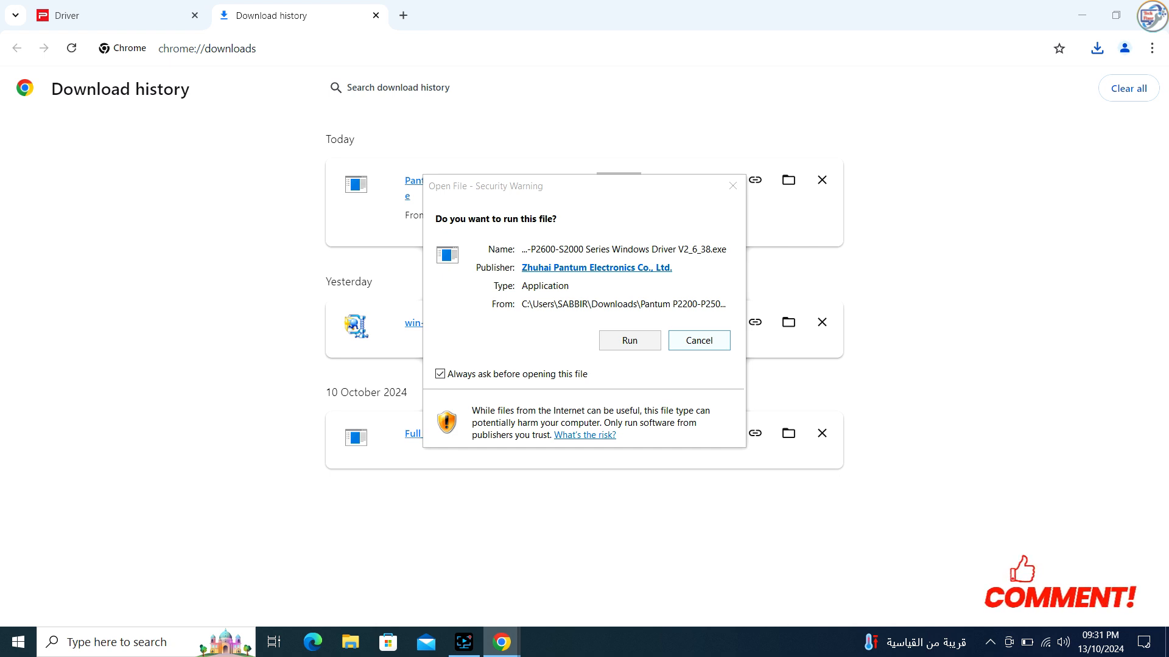
- Run the installer, agree to the EULA and Privacy Policy, and continue to the connection choices
click(629, 341)
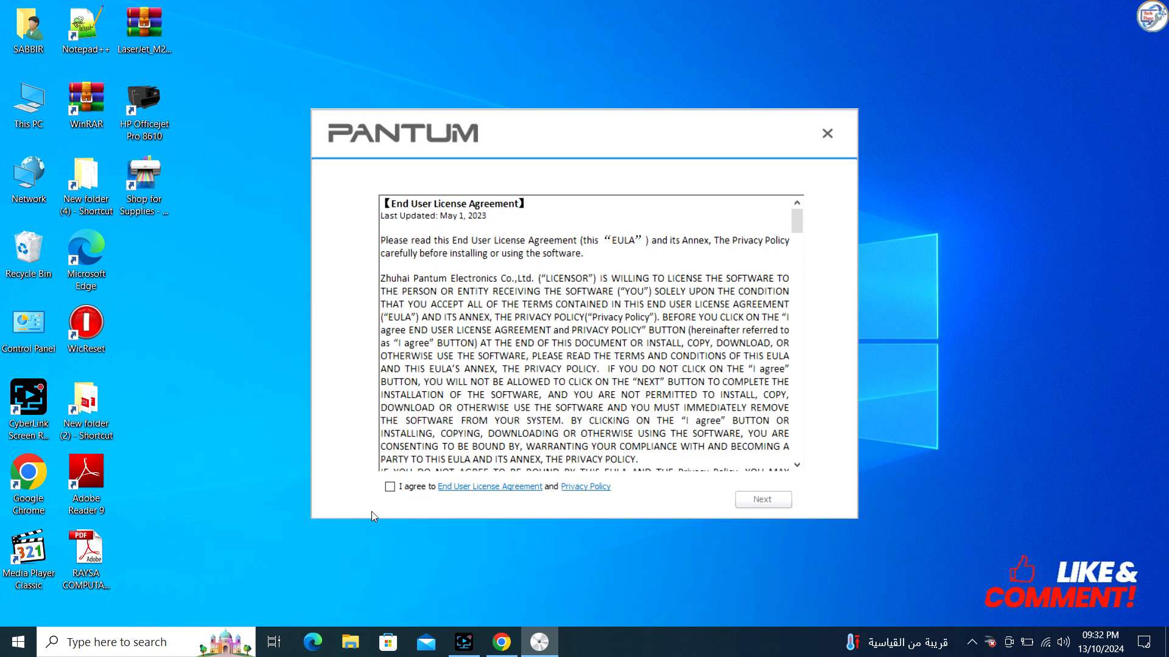
click(390, 487)
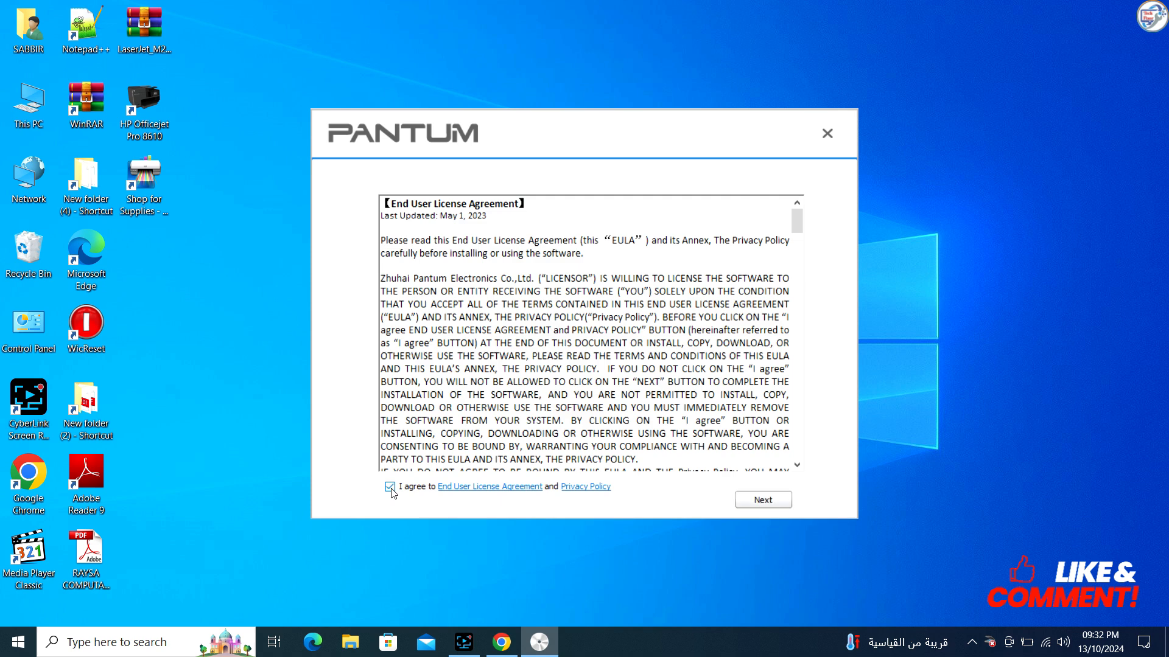
click(762, 500)
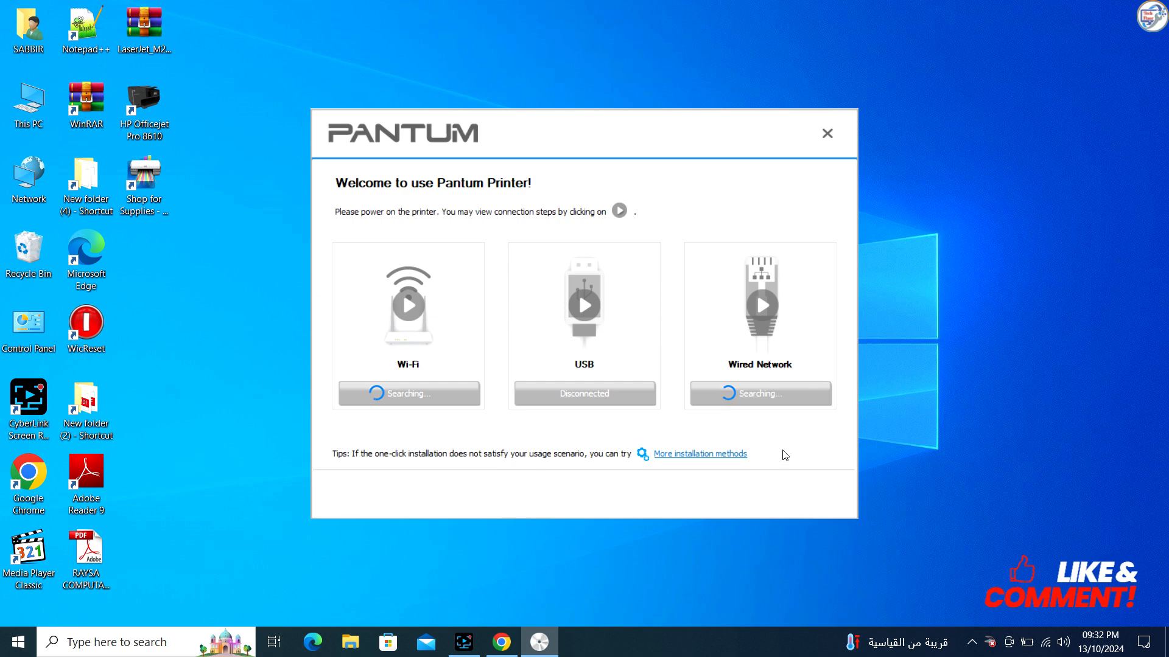
mouse_move(585, 399)
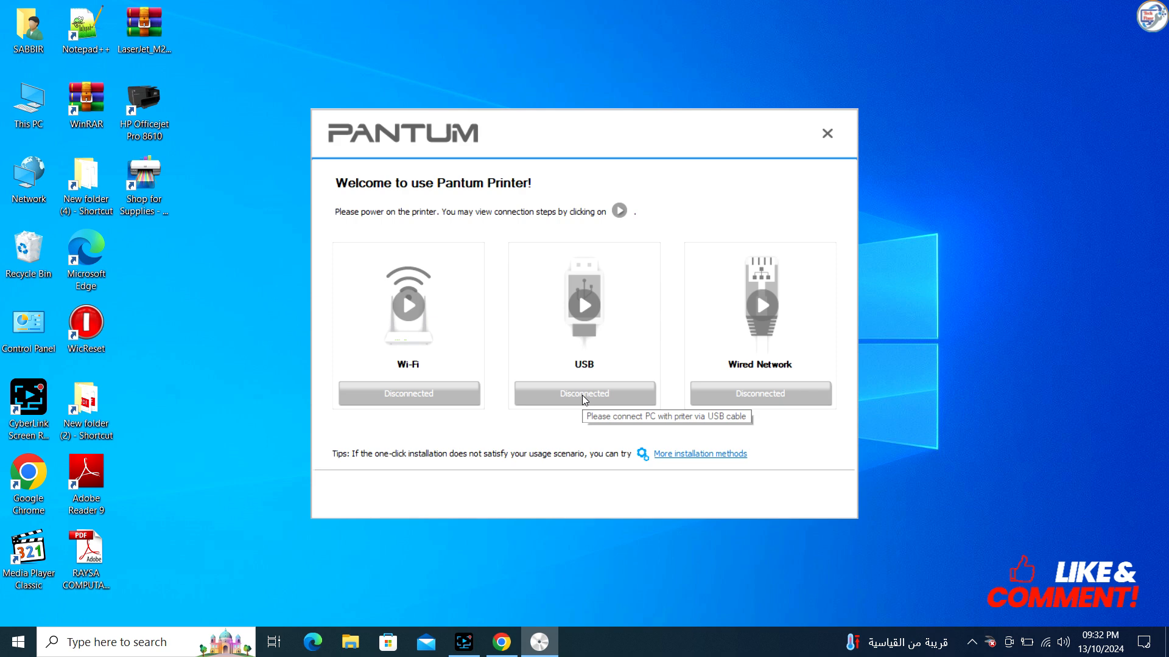
mouse_move(588, 389)
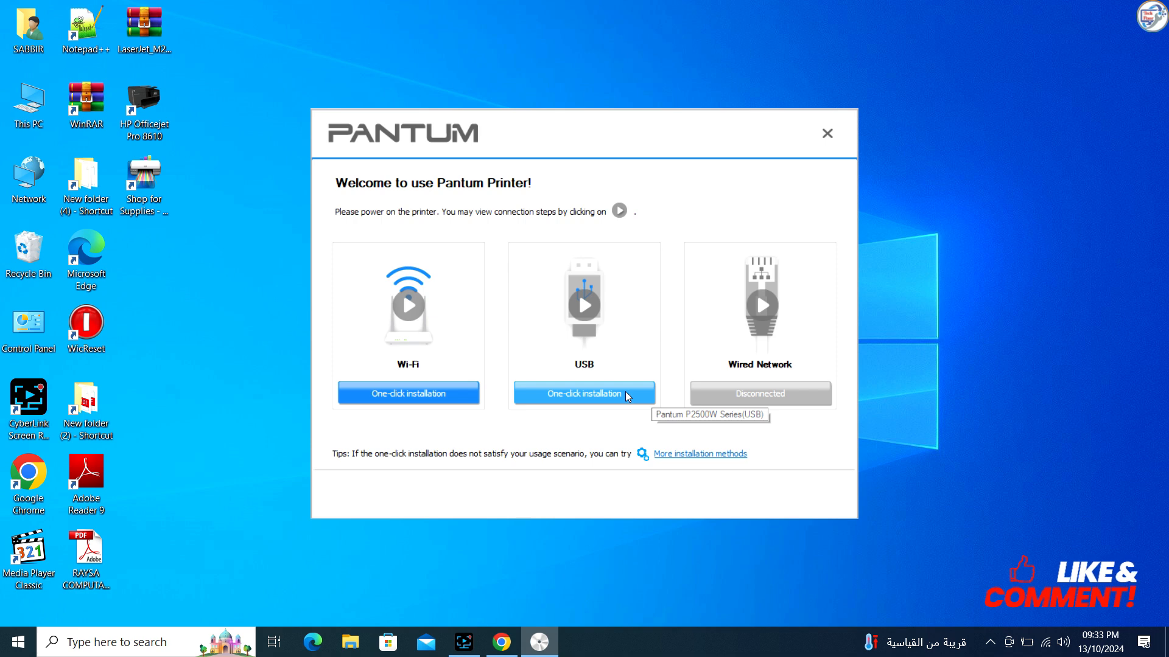
- Start one-click installation of the P2500W driver over the detected USB connection
click(584, 393)
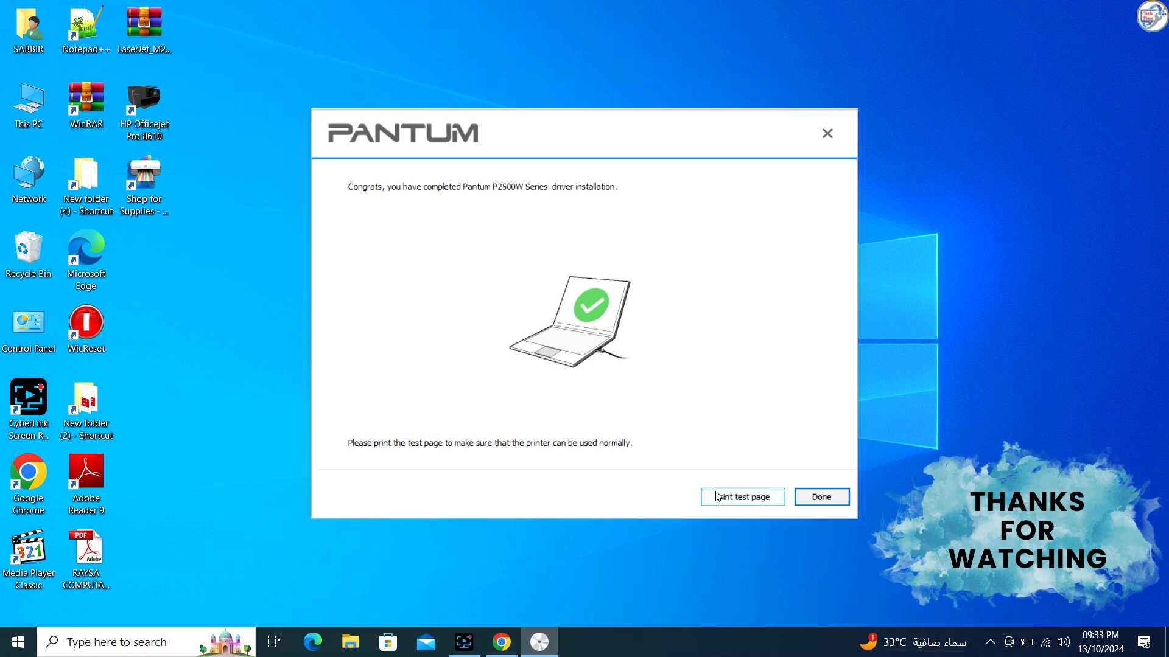
- Send a test page to the newly installed Pantum P2500W Series printer
click(743, 497)
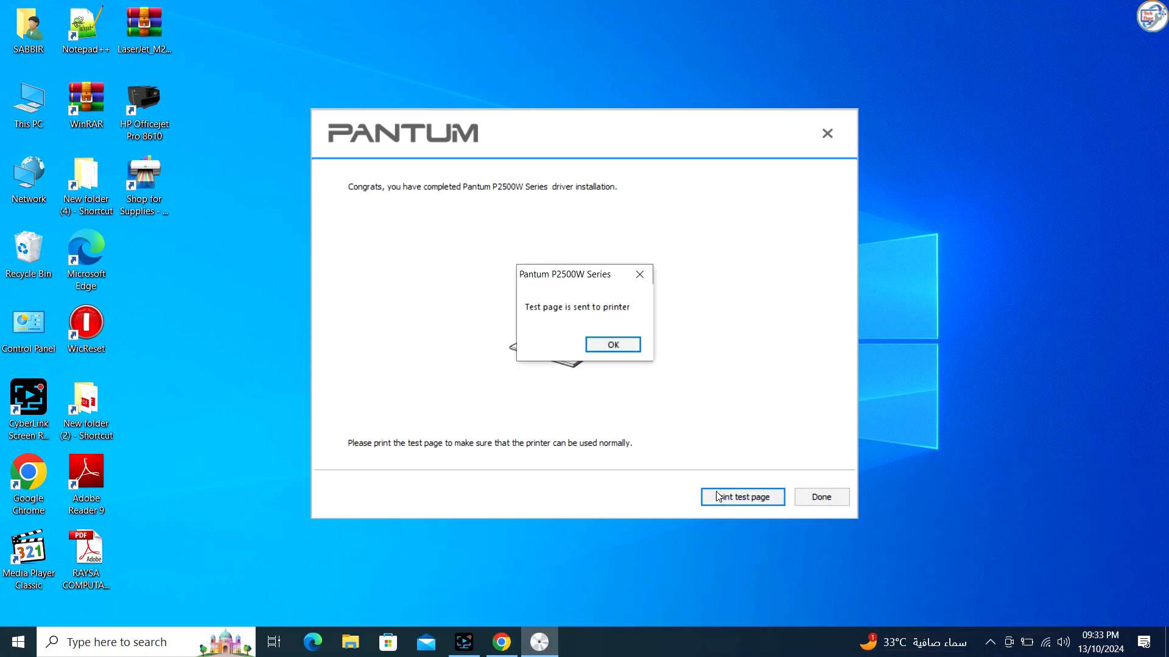